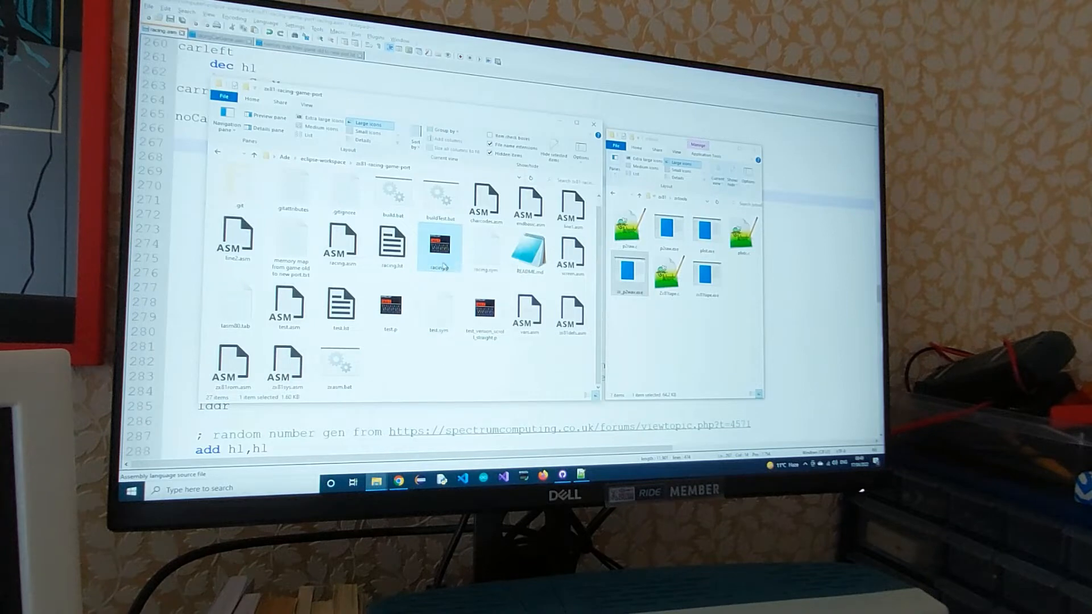
{"action": "mouse_move", "coordinate": [440, 263]}
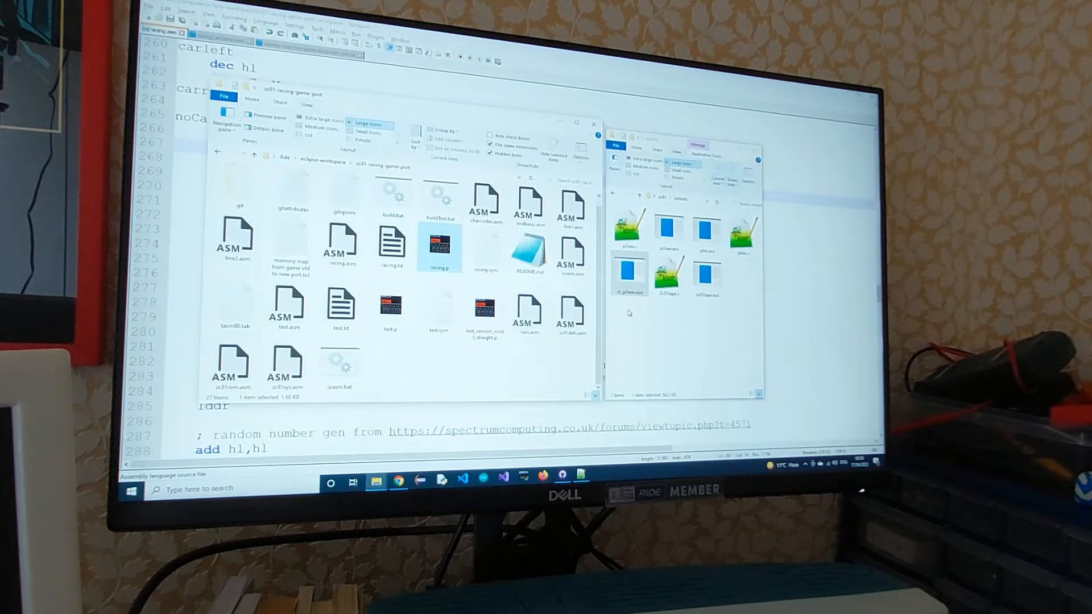
{"action": "mouse_move", "coordinate": [630, 296]}
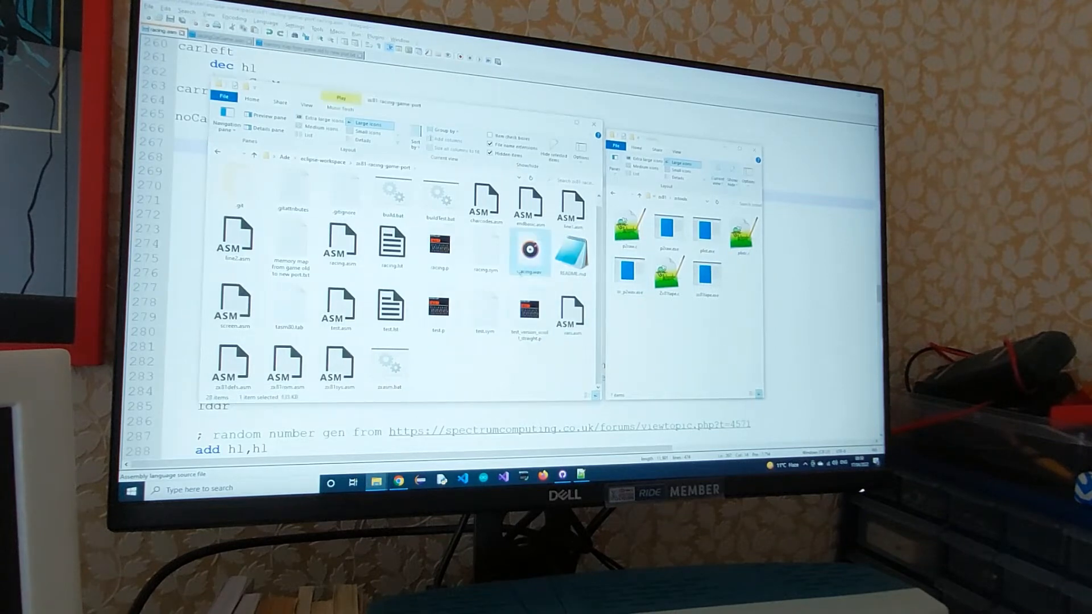
{"action": "mouse_move", "coordinate": [533, 250]}
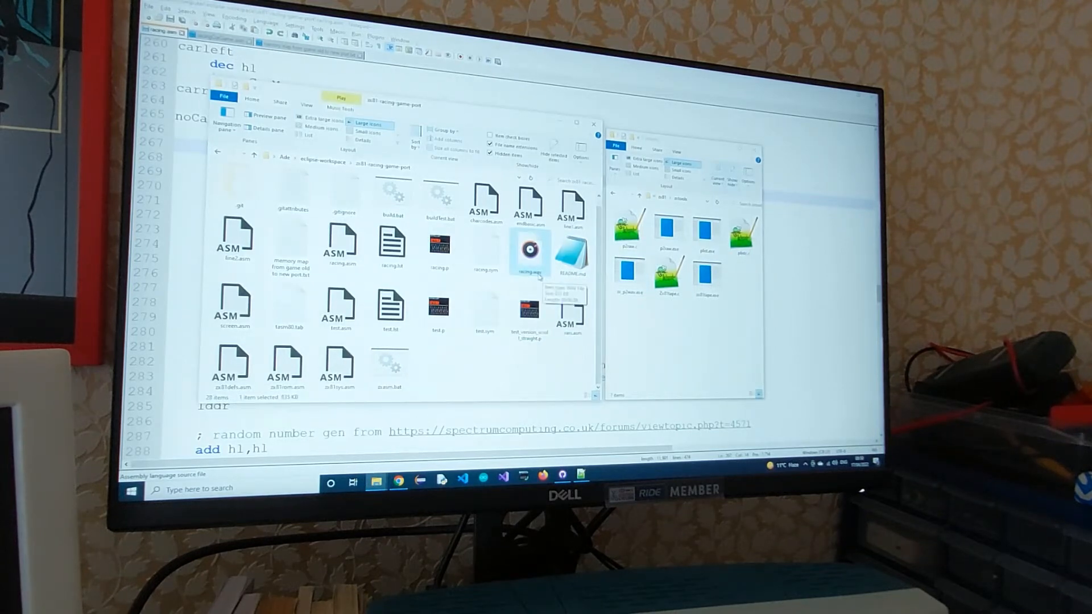